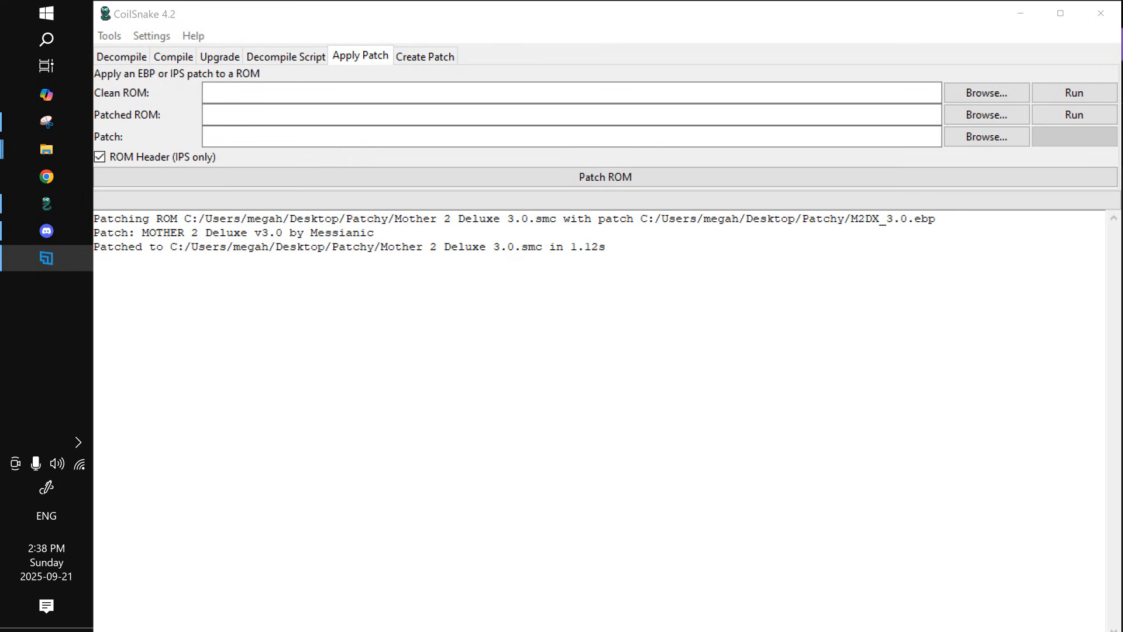
mouse_move(612, 422)
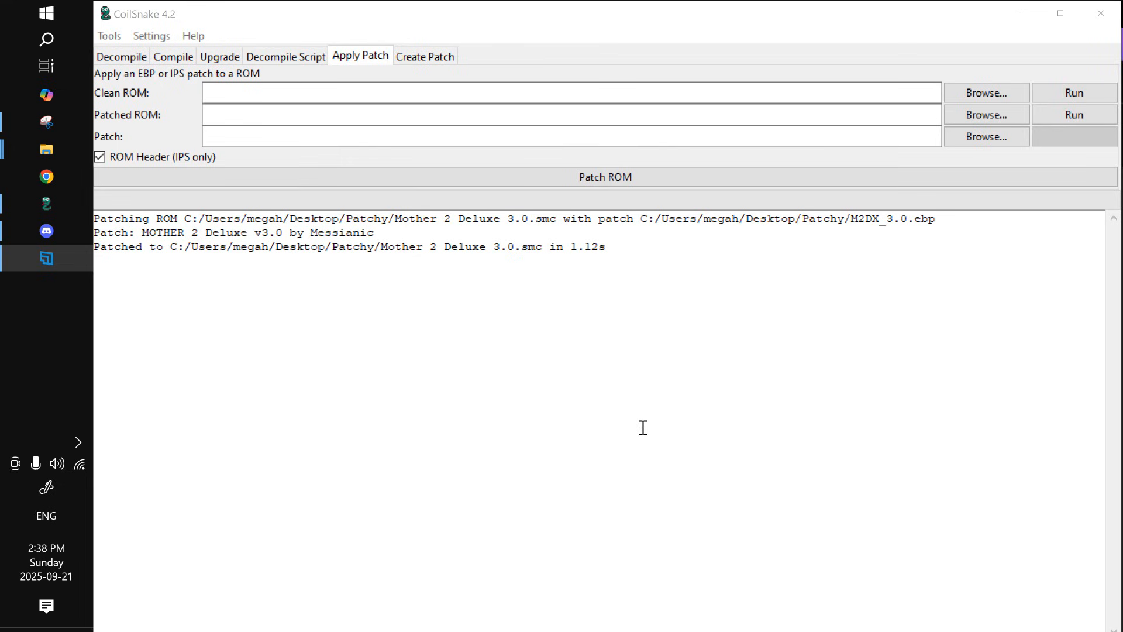
mouse_move(635, 429)
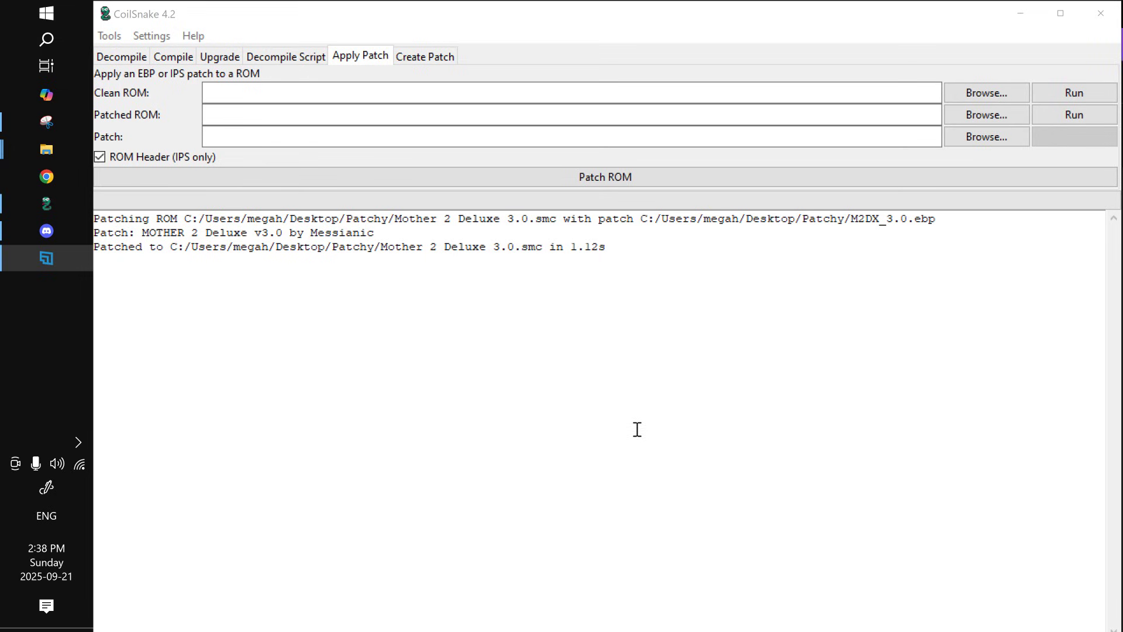
mouse_move(918, 305)
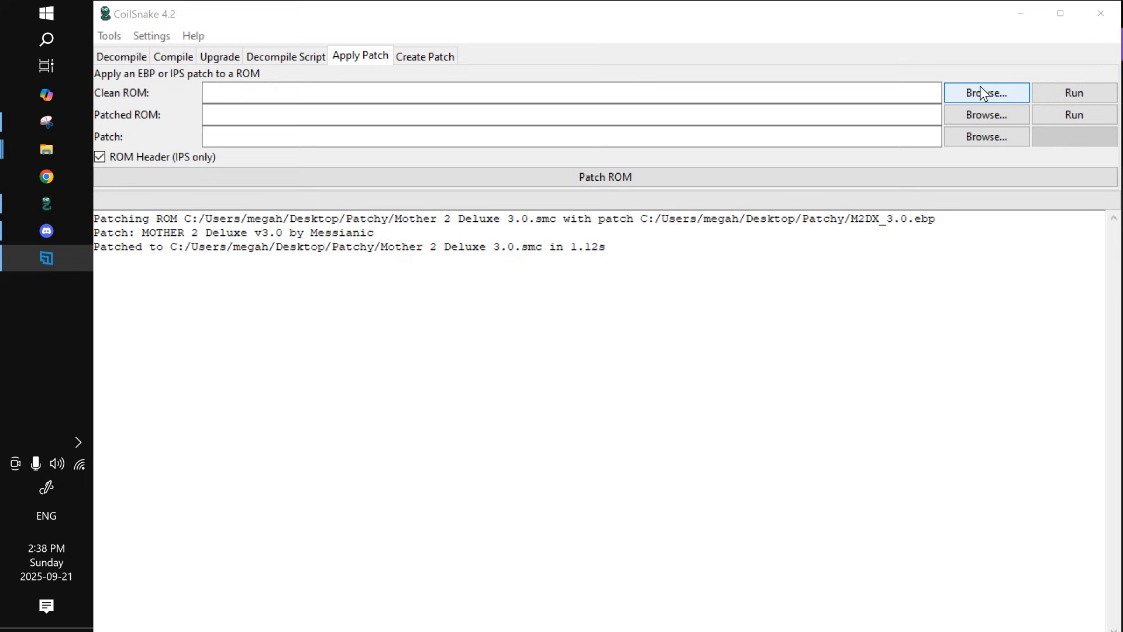
Step: Load Earthbound (U) [!].smc from the Patchy folder as CoilSnake's clean ROM
left_click(986, 92)
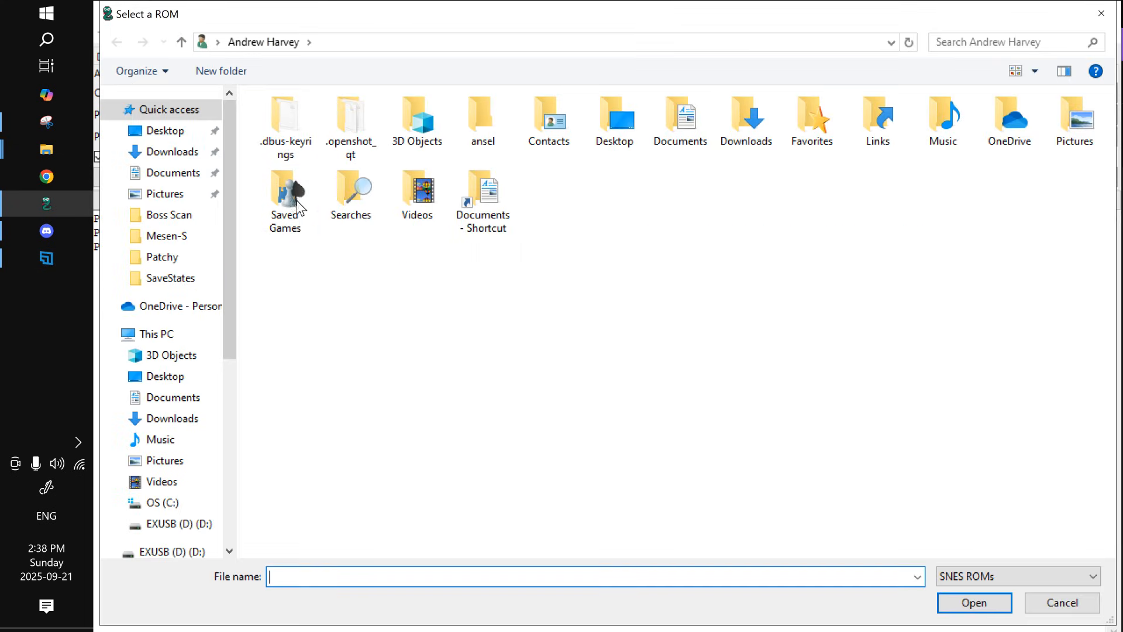
double_click(162, 257)
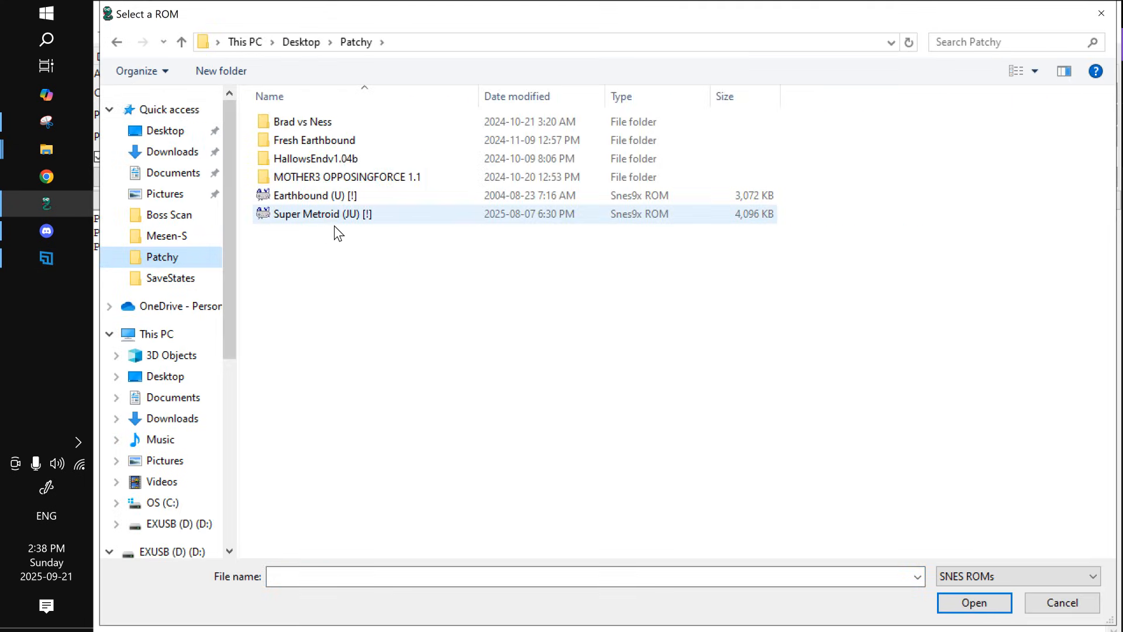
left_click(307, 195)
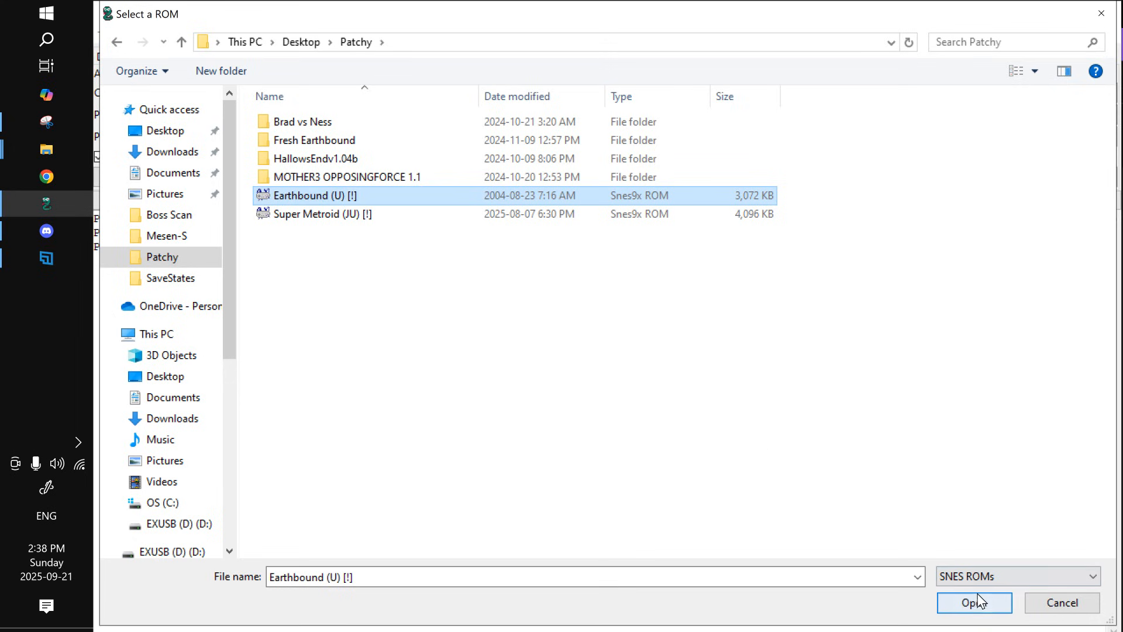
left_click(976, 602)
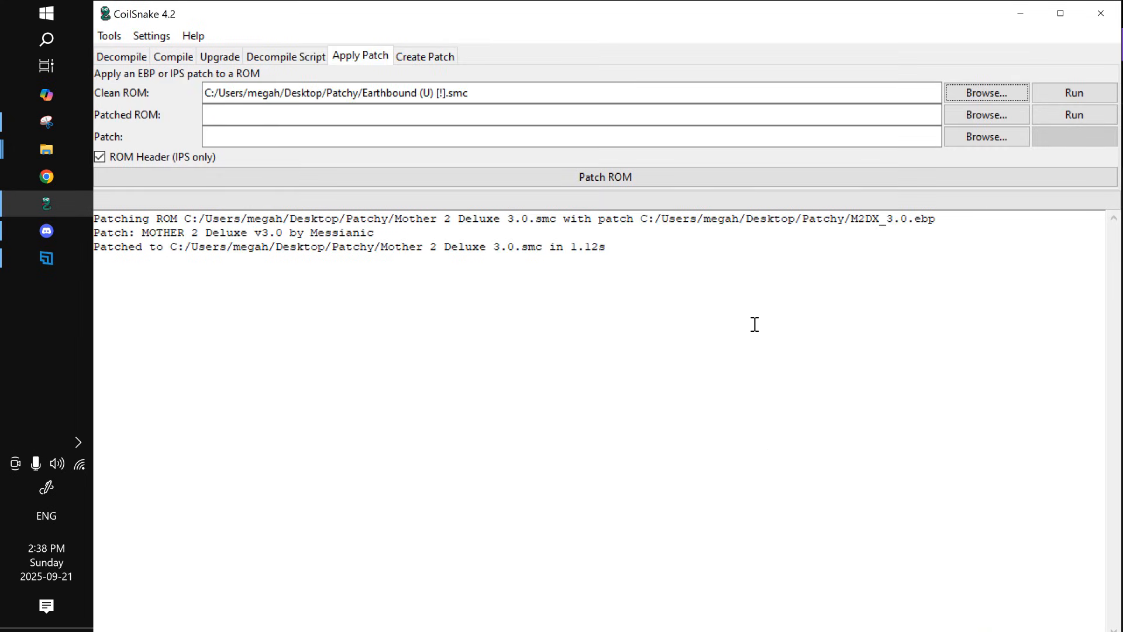
left_click(987, 114)
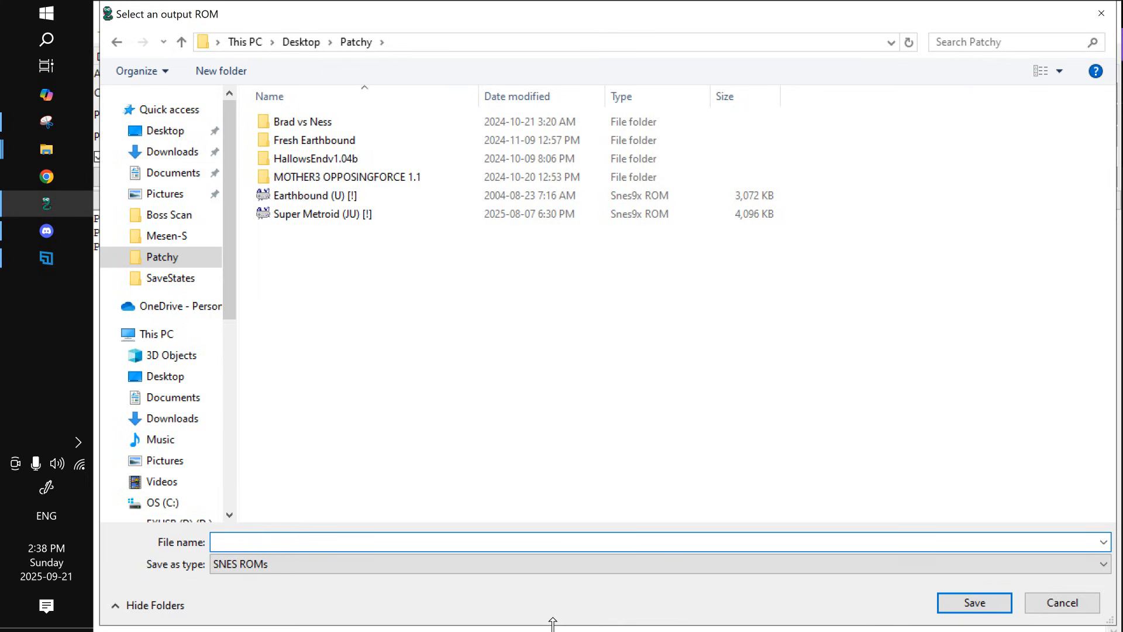
Step: Save the output ROM as Mother 2 Deluxe 3.0.smc in Patchy
type("Mother 2 Deluxe")
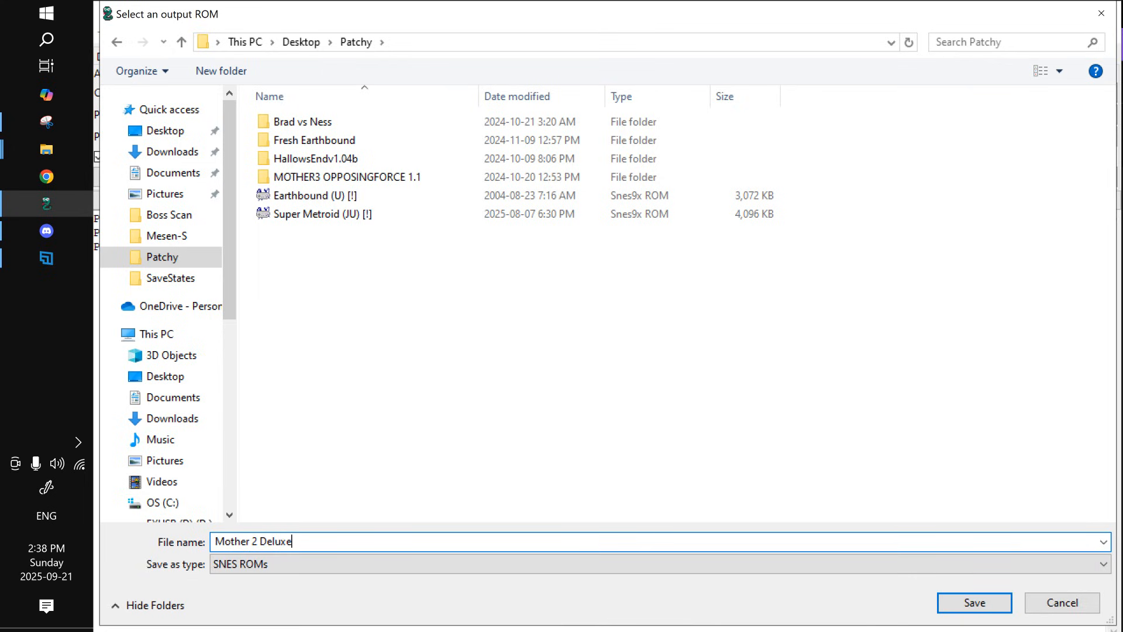
type("3.0")
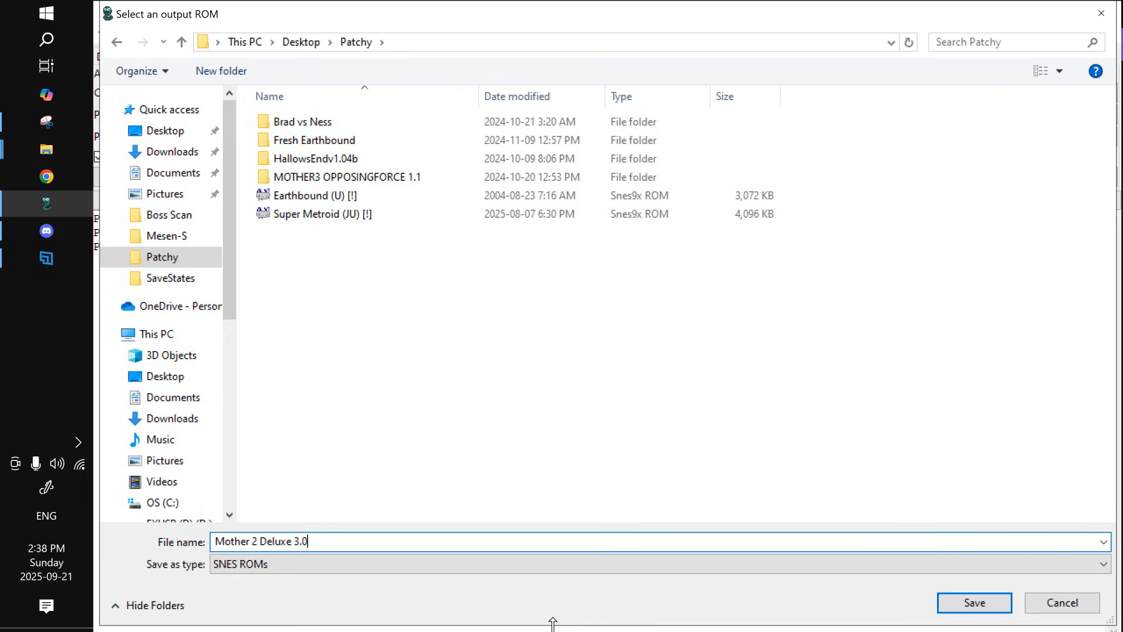
type("smc")
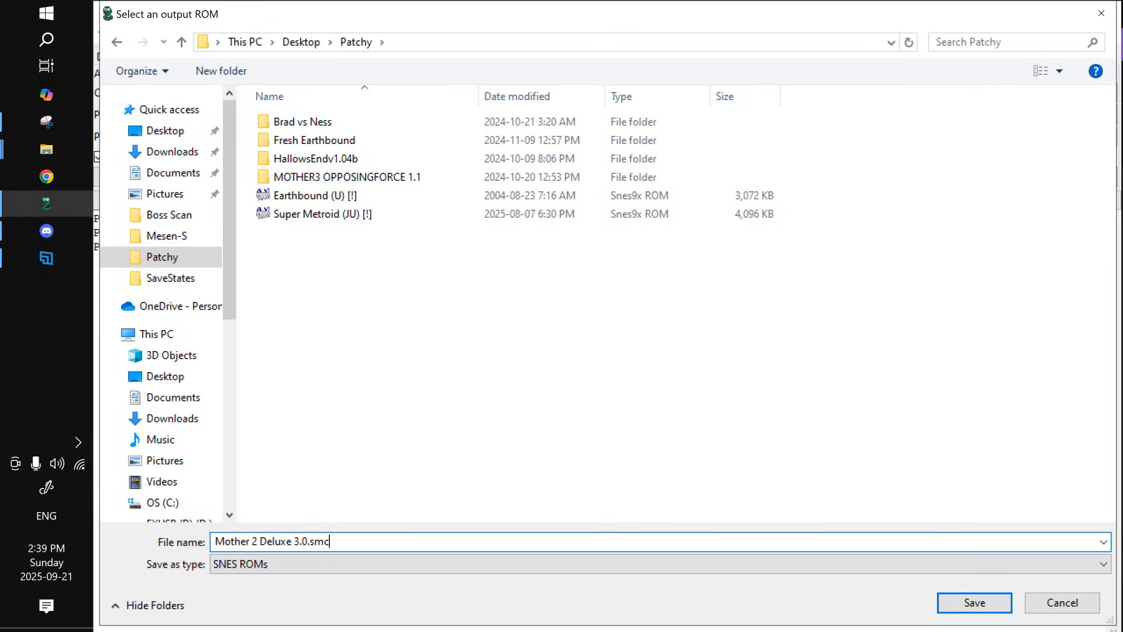
mouse_move(714, 609)
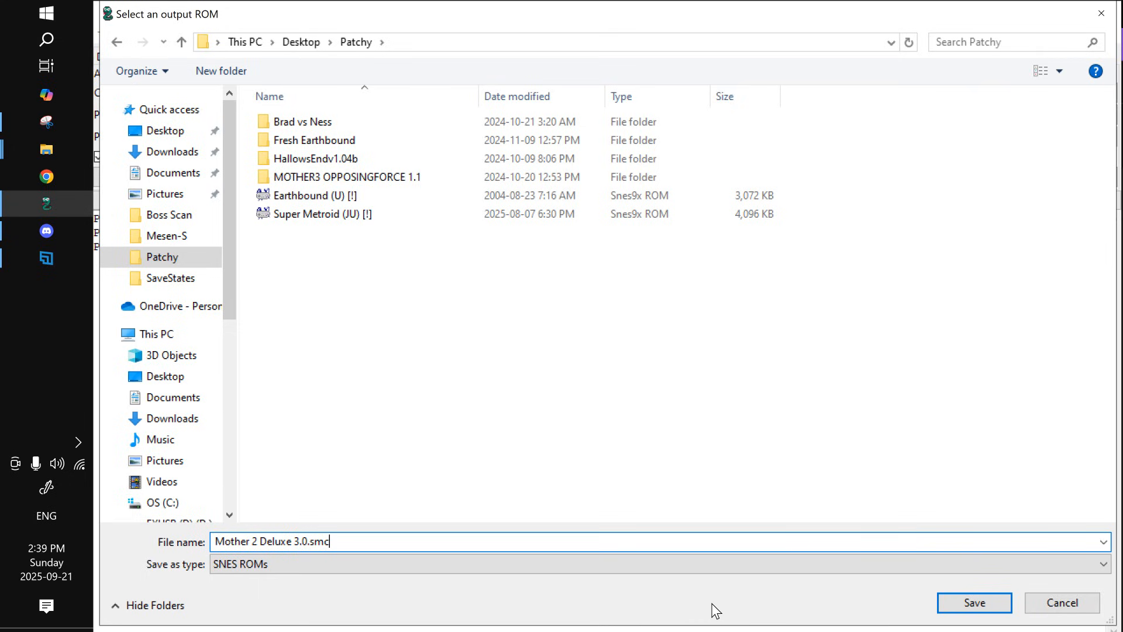
mouse_move(708, 628)
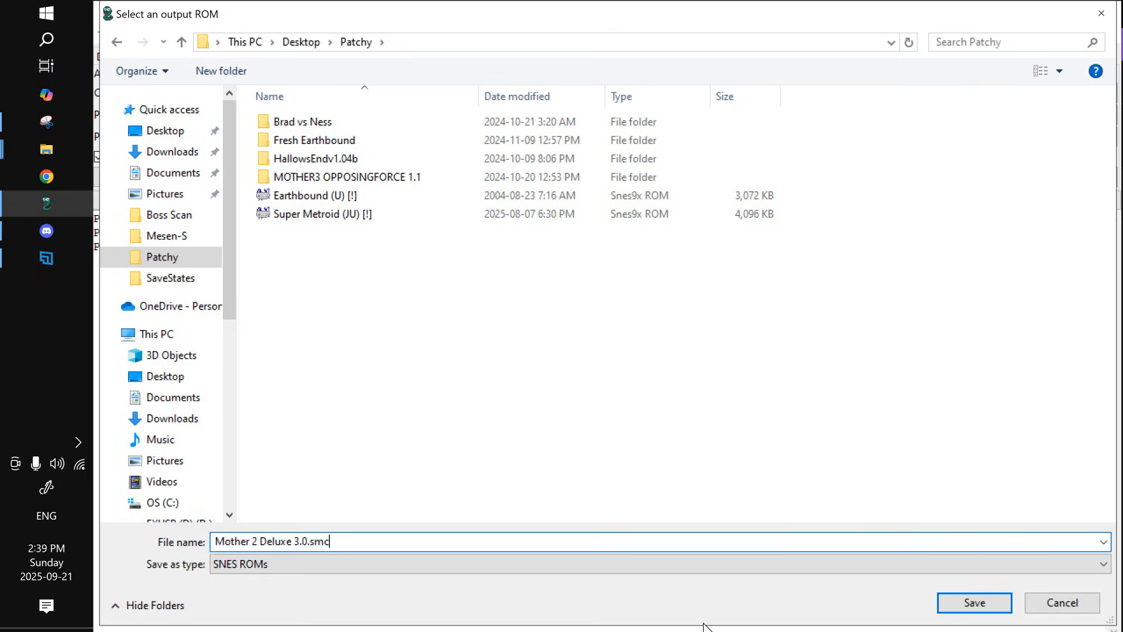
left_click(971, 602)
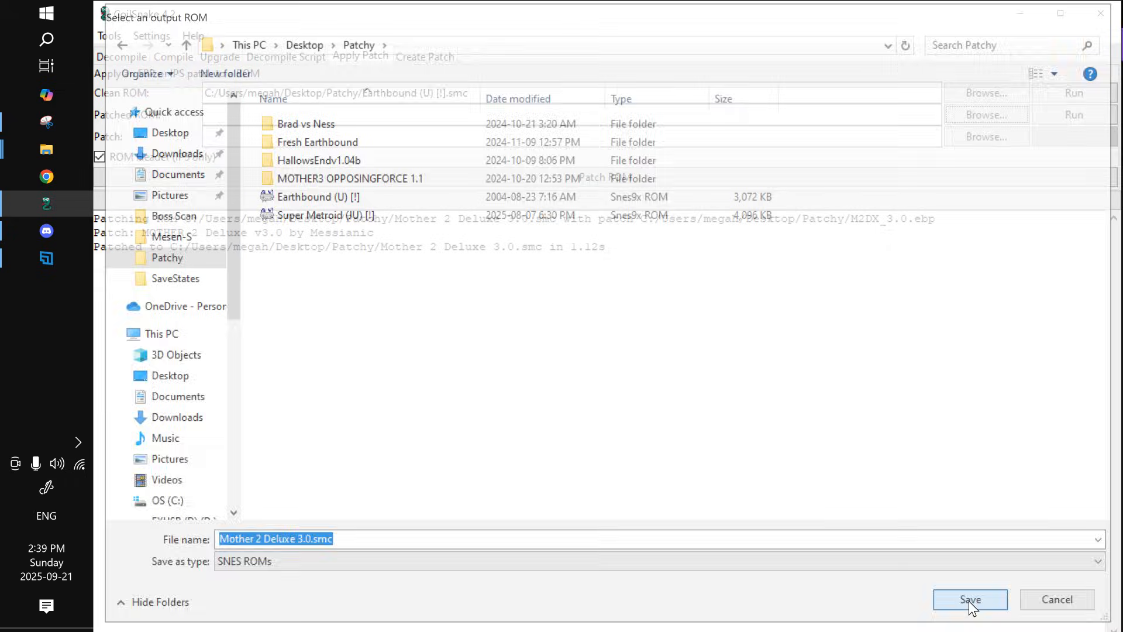
Step: Apply the M2DX_3.0.ebp patch, found under All files, and bring up File Explorer
left_click(971, 615)
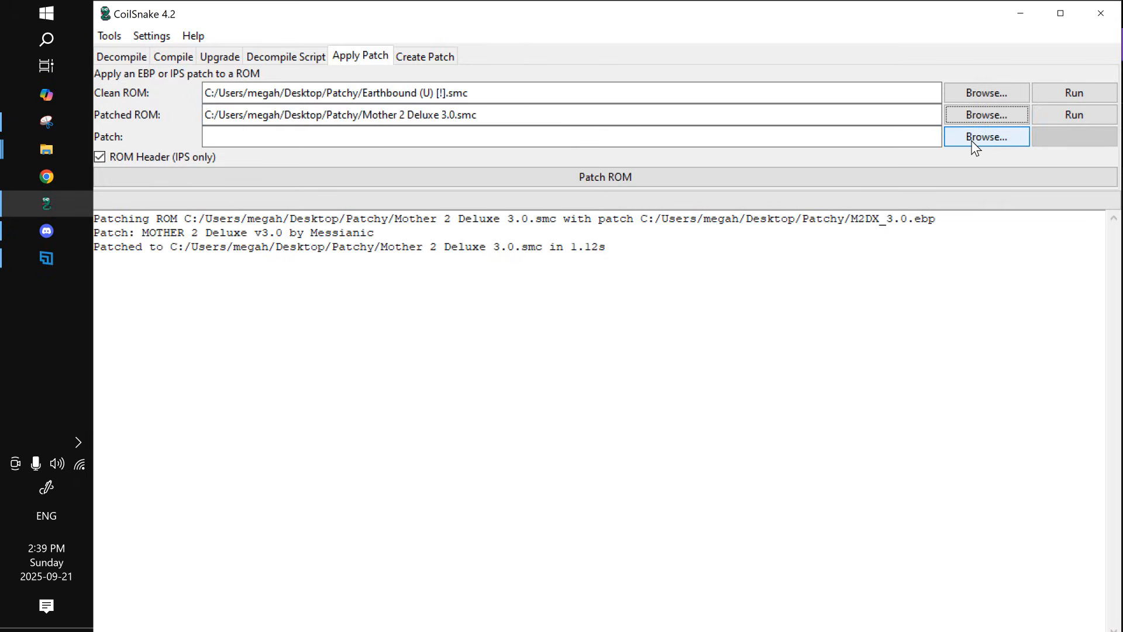
left_click(986, 137)
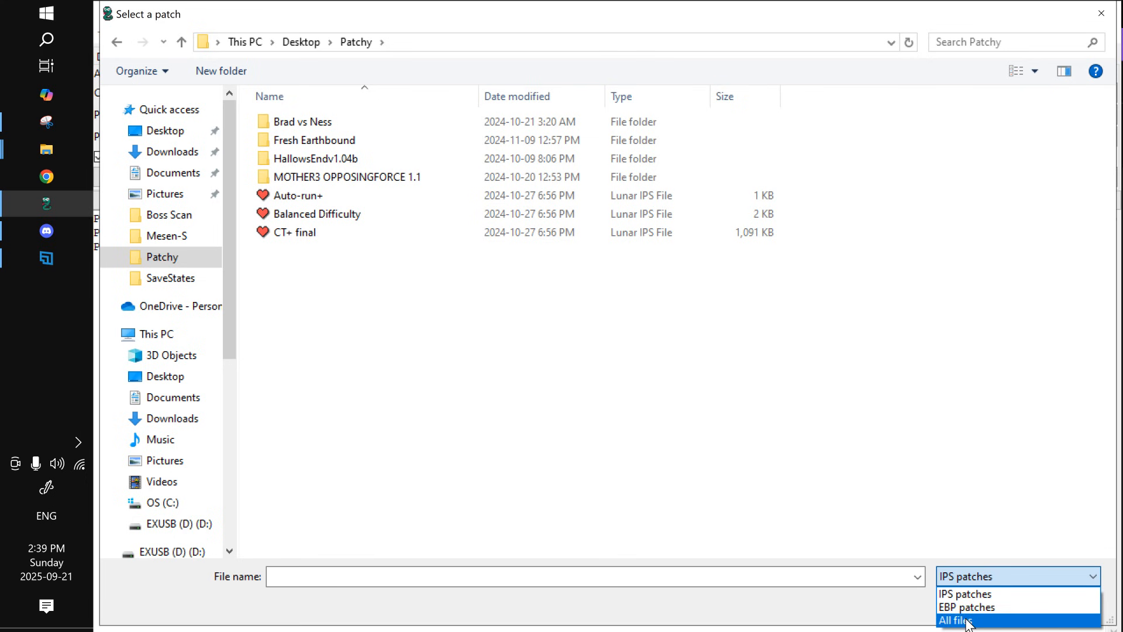
left_click(956, 621)
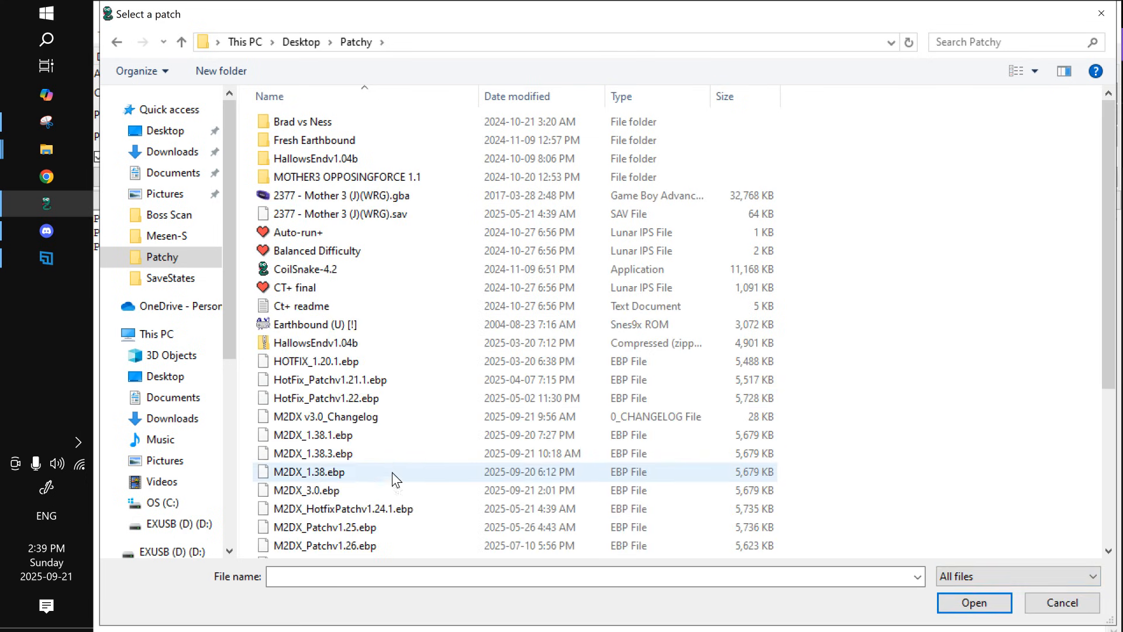
left_click(318, 490)
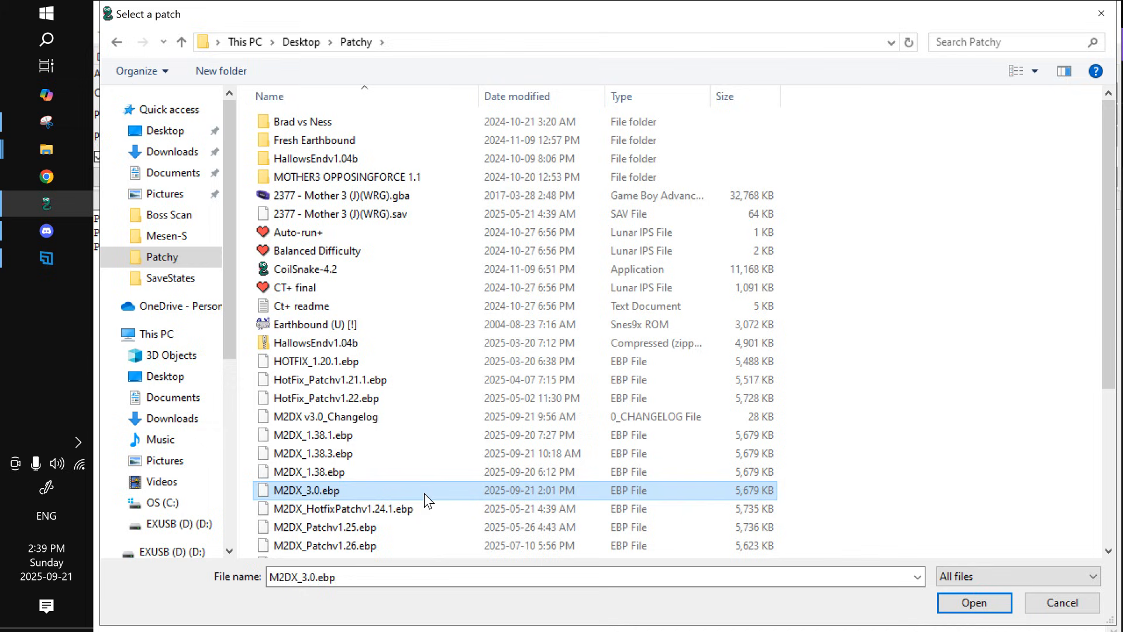
mouse_move(535, 494)
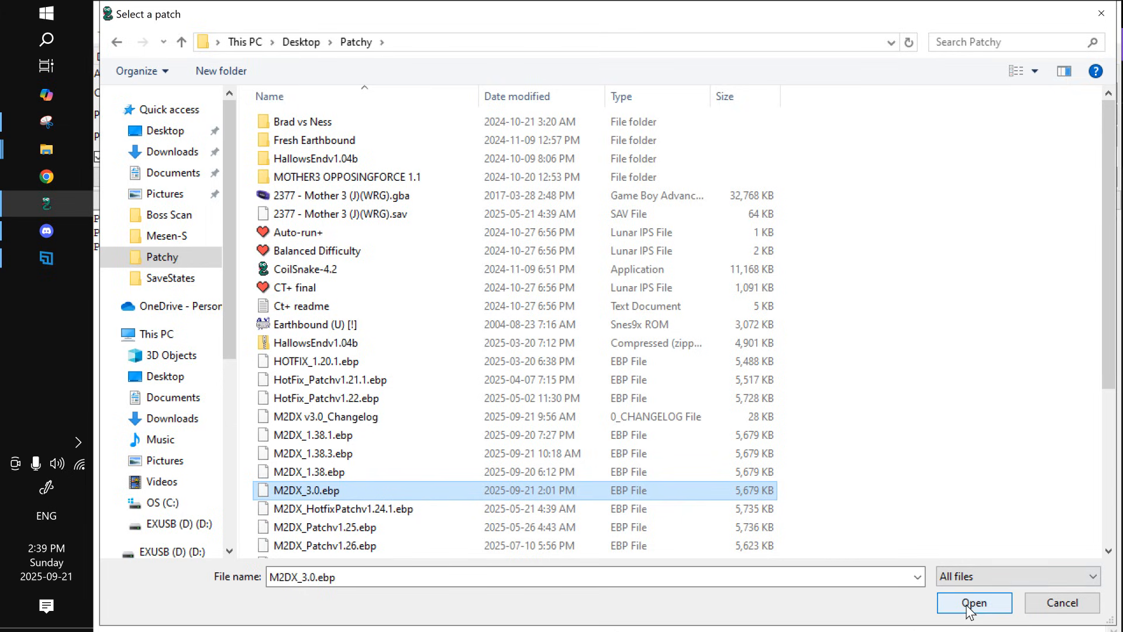
left_click(974, 603)
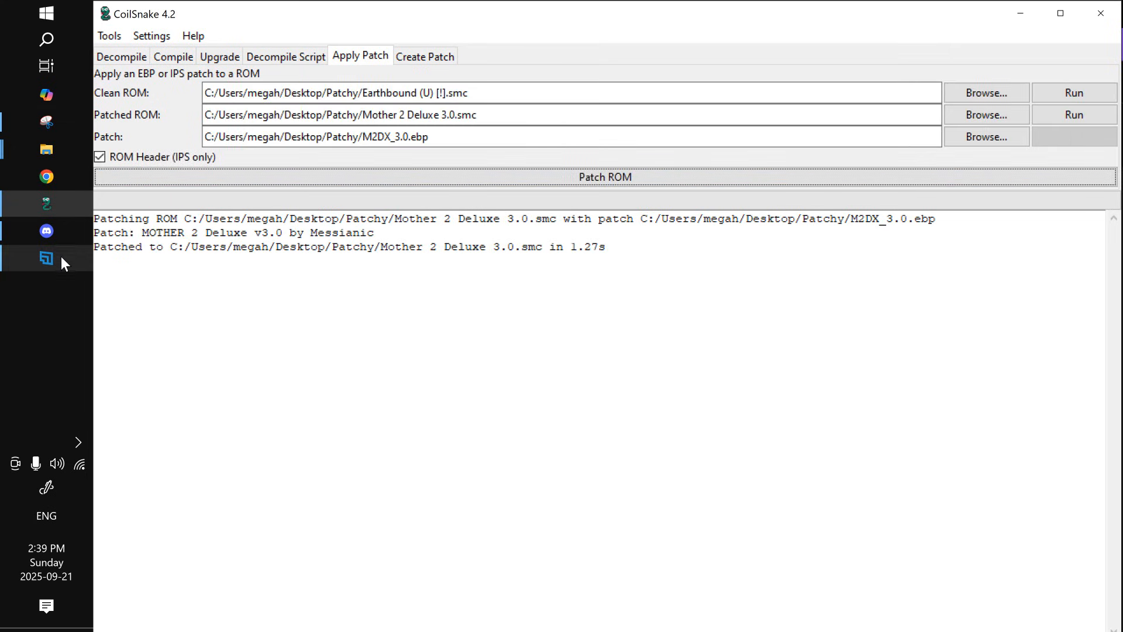
left_click(46, 149)
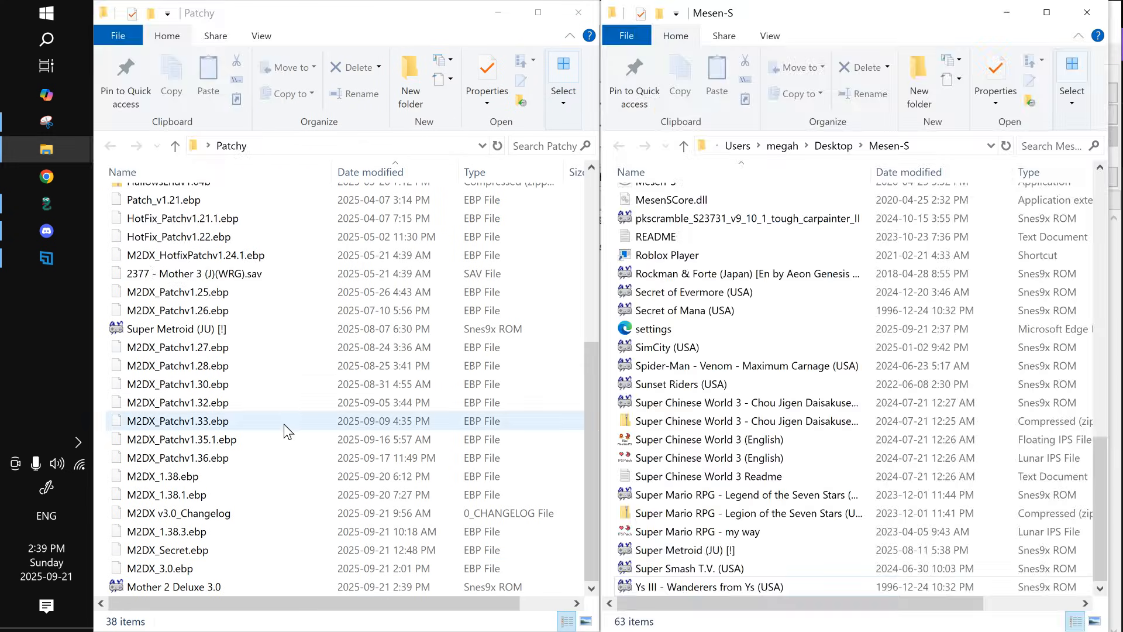
Step: Drag Mother 2 Deluxe 3.0 into Mesen-S, launch Mesen-S.exe, and start the game
left_click(174, 587)
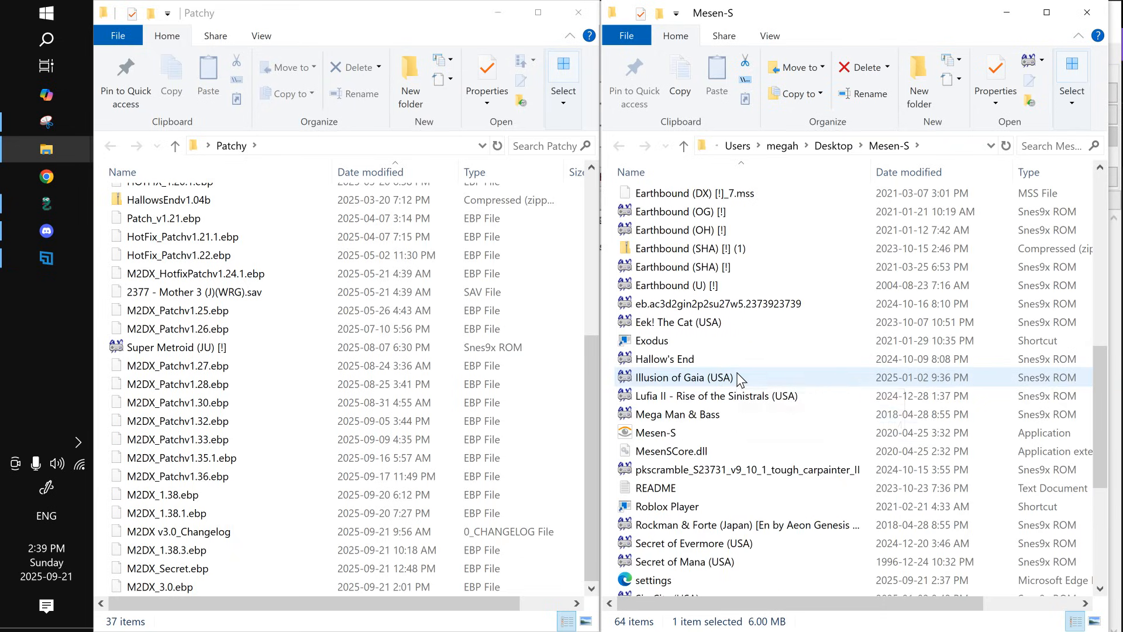
mouse_move(726, 436)
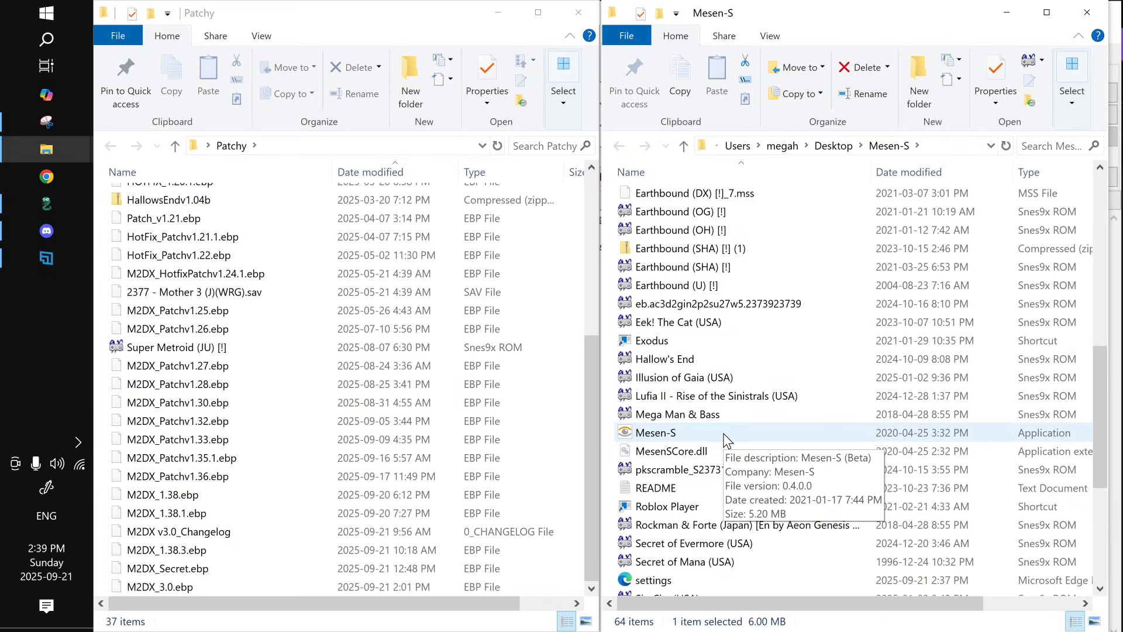
double_click(655, 432)
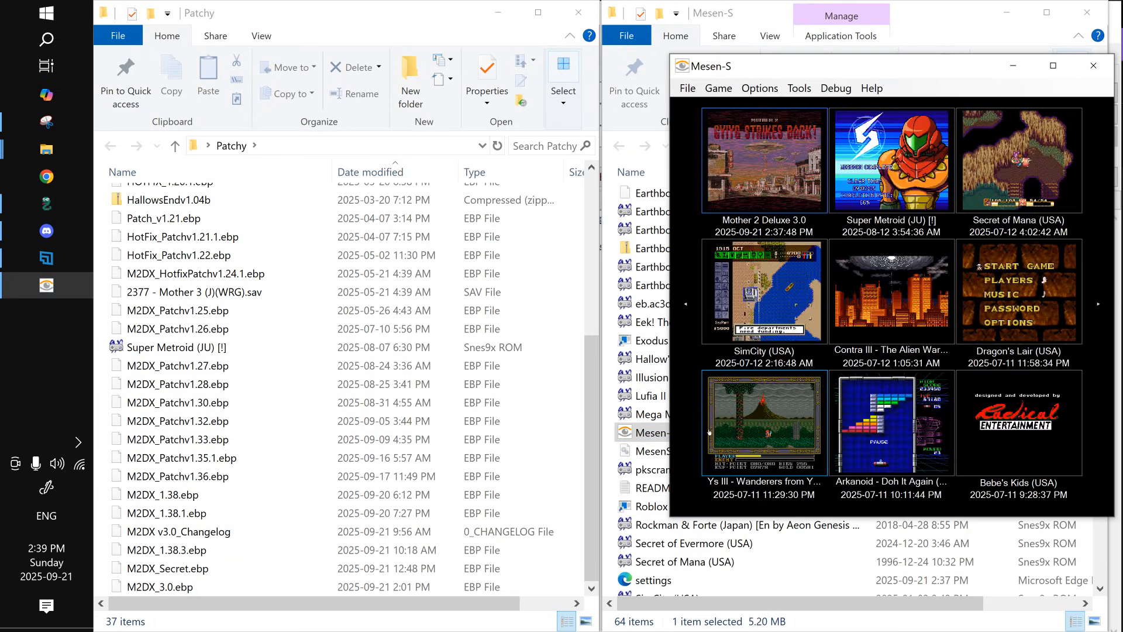
left_click(687, 88)
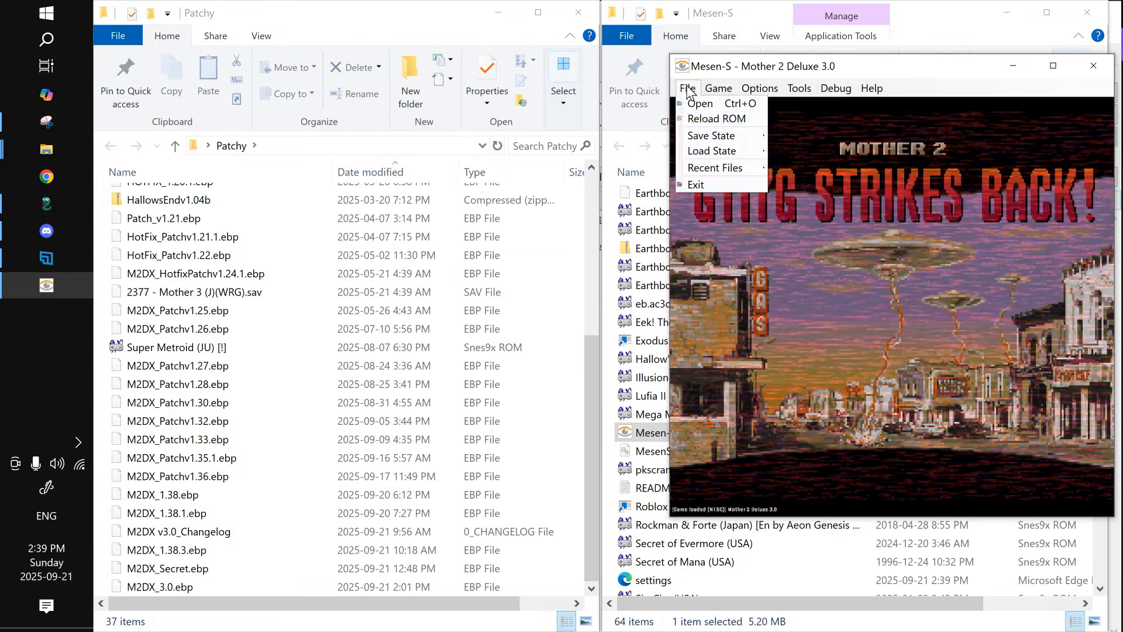